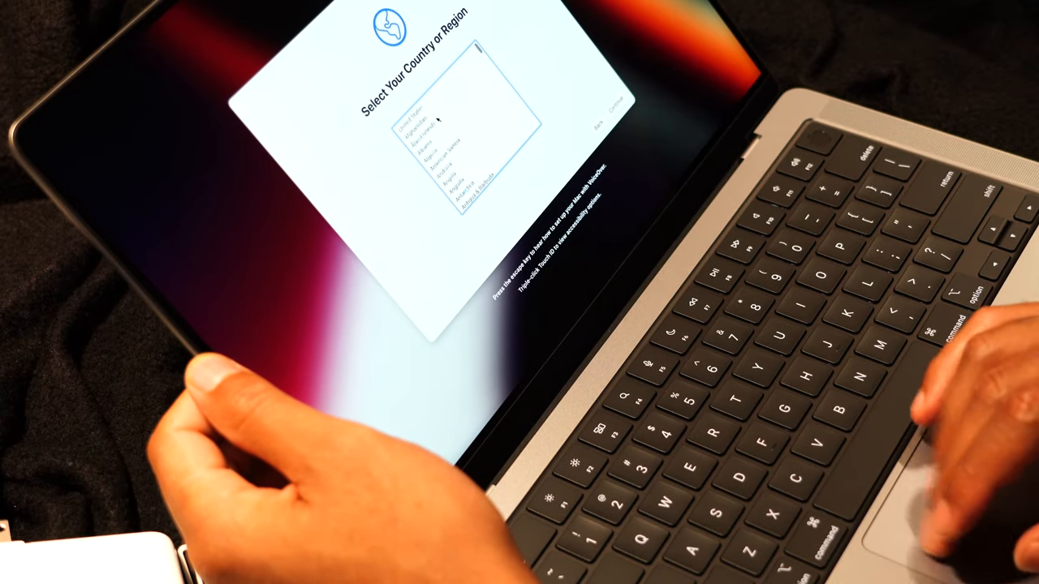
# Select the first country in the Select Your Country or Region list as the Mac's region
pyautogui.click(423, 97)
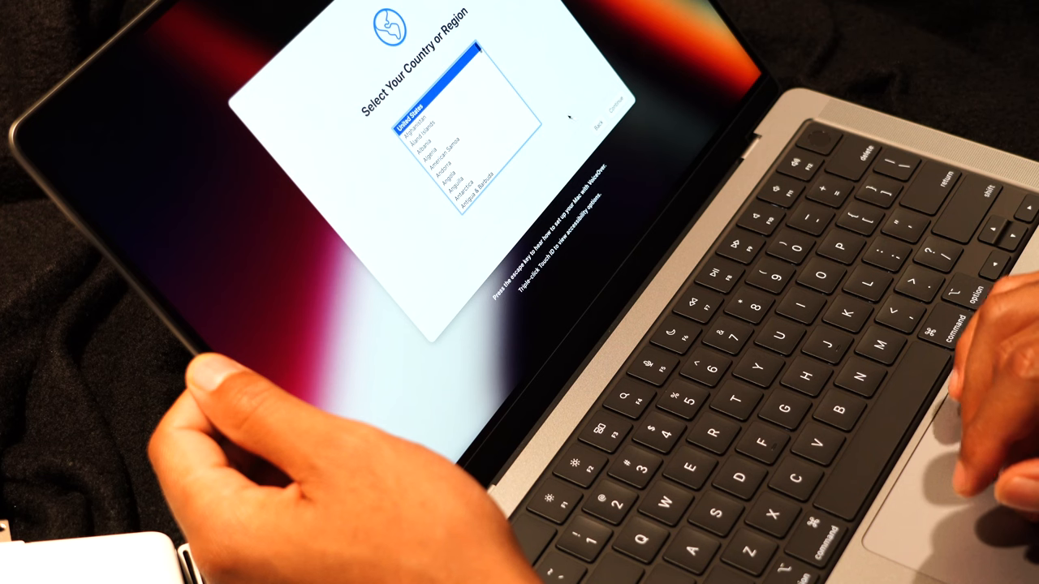